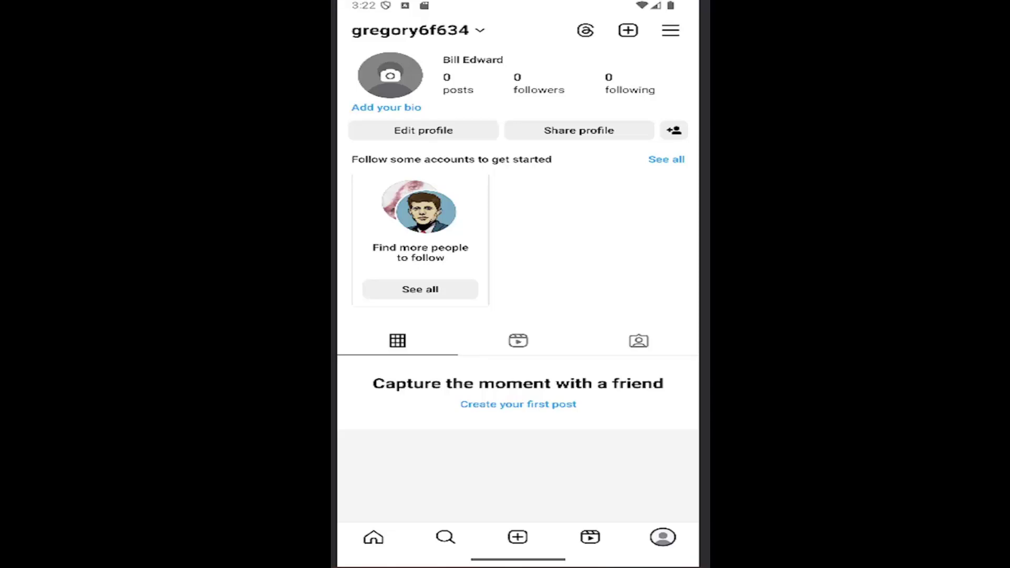
{"action": "mouse_move", "coordinate": [349, 381]}
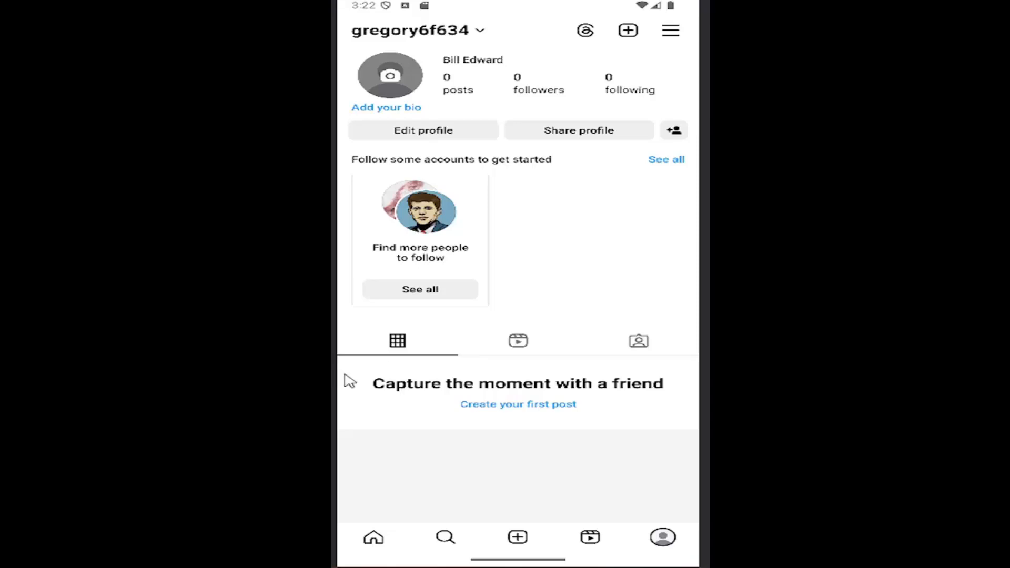
{"action": "mouse_move", "coordinate": [604, 531]}
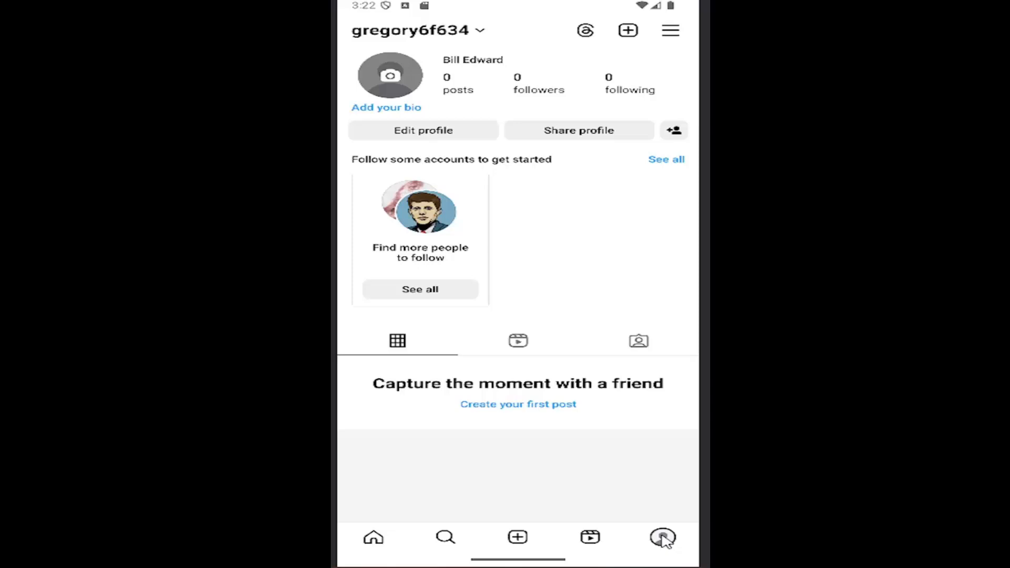
{"action": "mouse_move", "coordinate": [587, 292]}
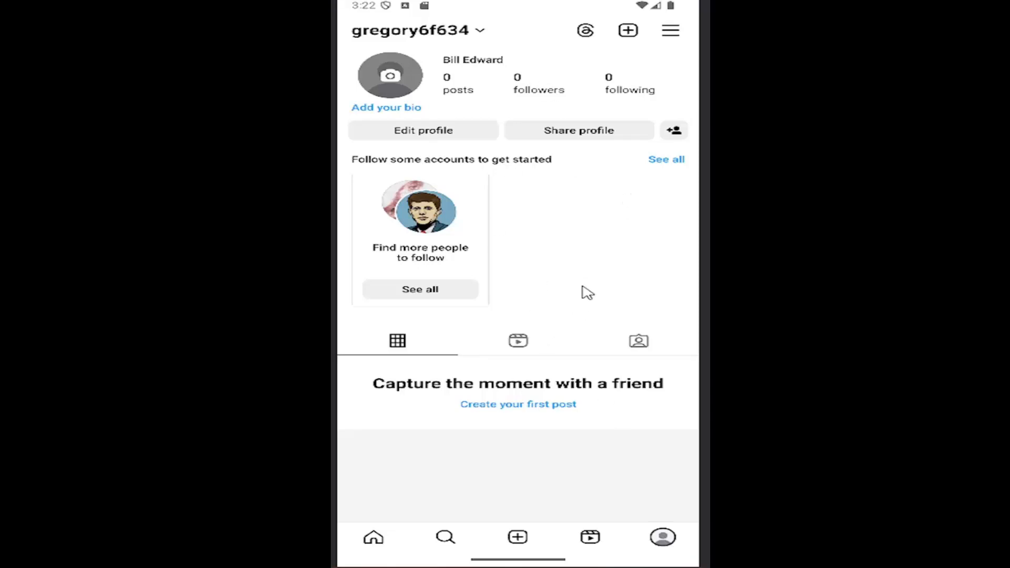
{"action": "mouse_move", "coordinate": [675, 39]}
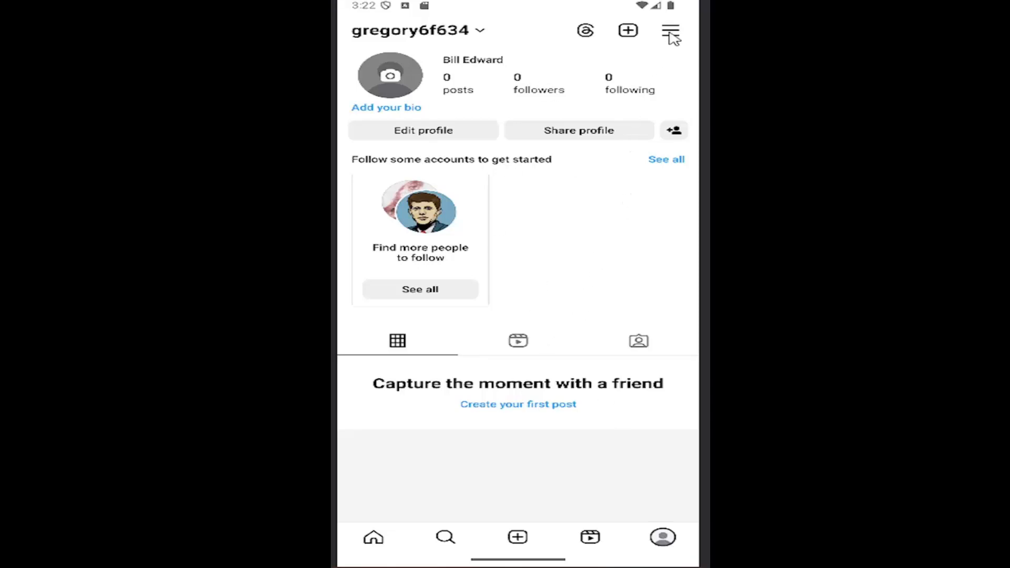
Step: Reach the interactions section of Settings and activity from the hamburger menu
{"action": "left_click", "coordinate": [671, 31]}
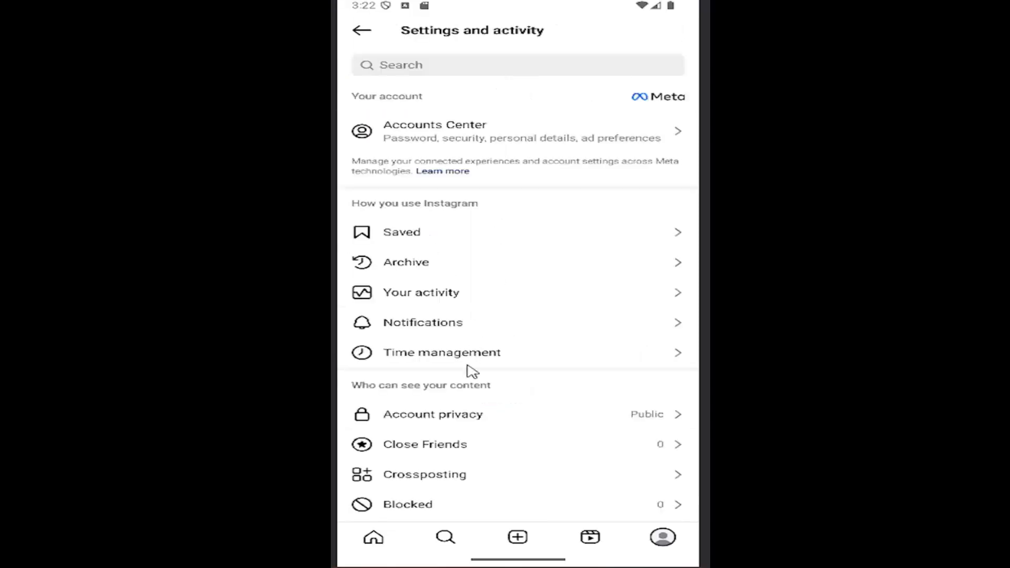
{"action": "scroll", "scroll_direction": "down", "scroll_amount": 3}
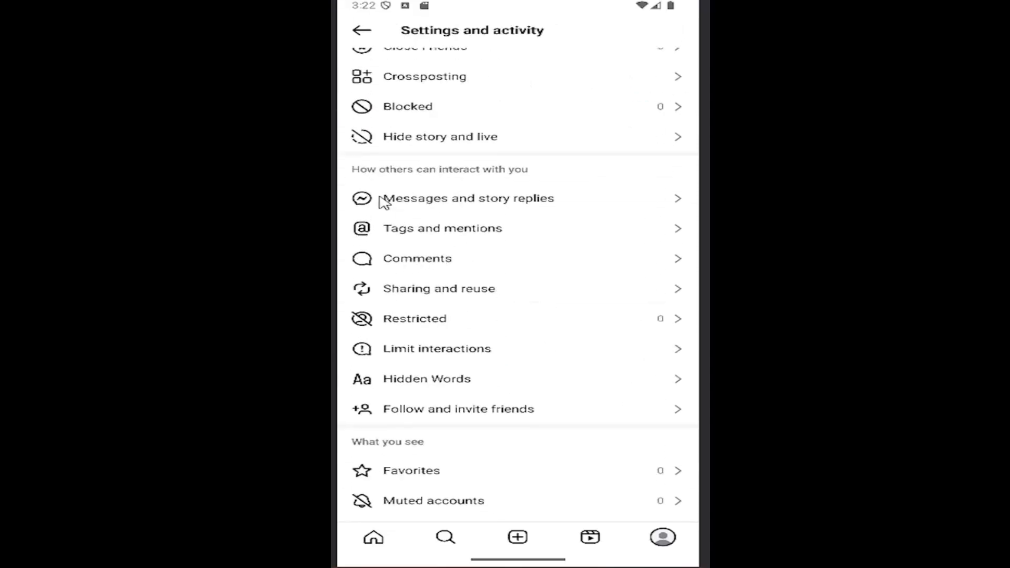
{"action": "mouse_move", "coordinate": [437, 381]}
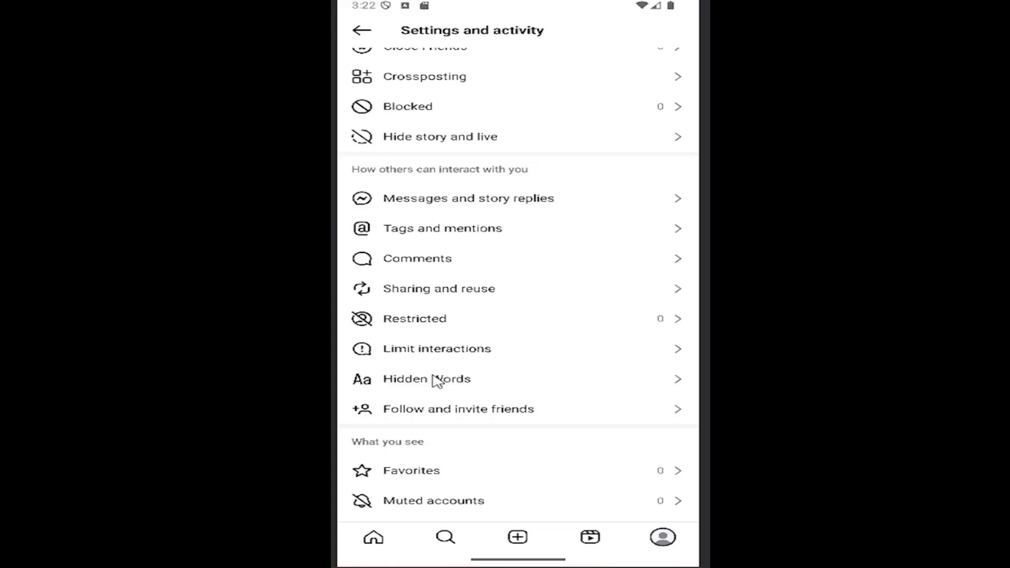
{"action": "mouse_move", "coordinate": [425, 383]}
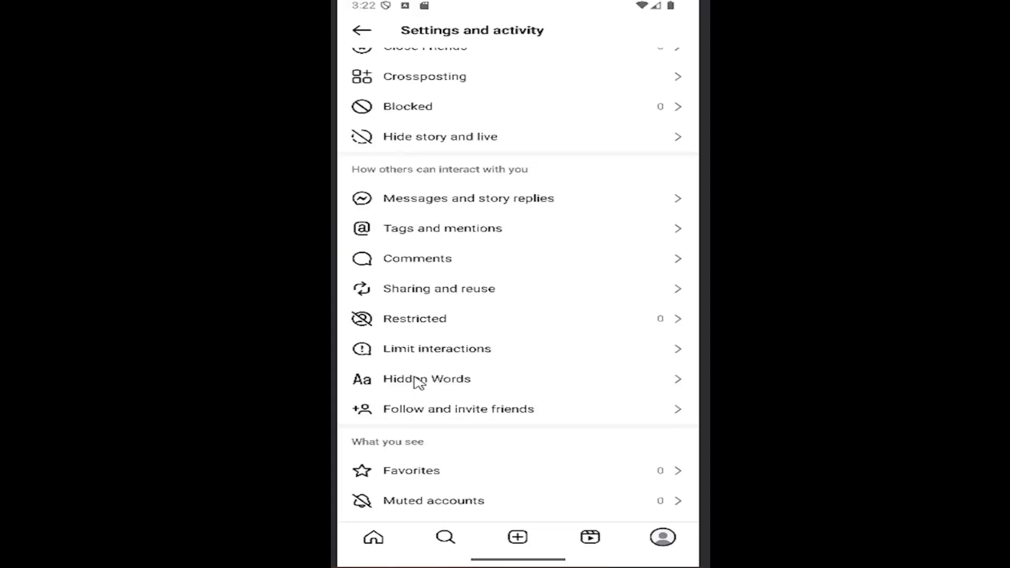
Step: In Hidden Words, switch Hide message requests on and then back off
{"action": "left_click", "coordinate": [426, 379]}
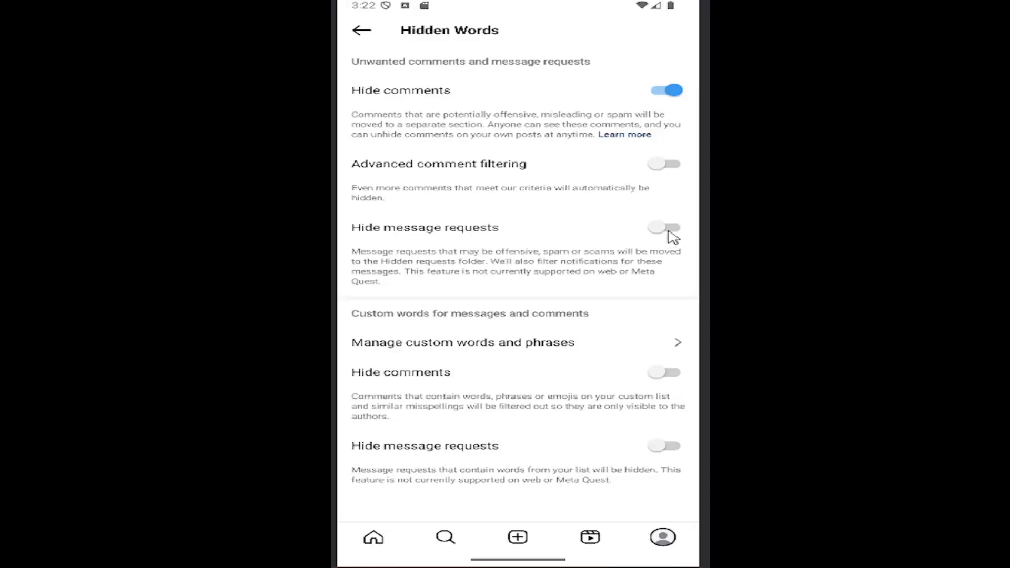
{"action": "left_click", "coordinate": [663, 227]}
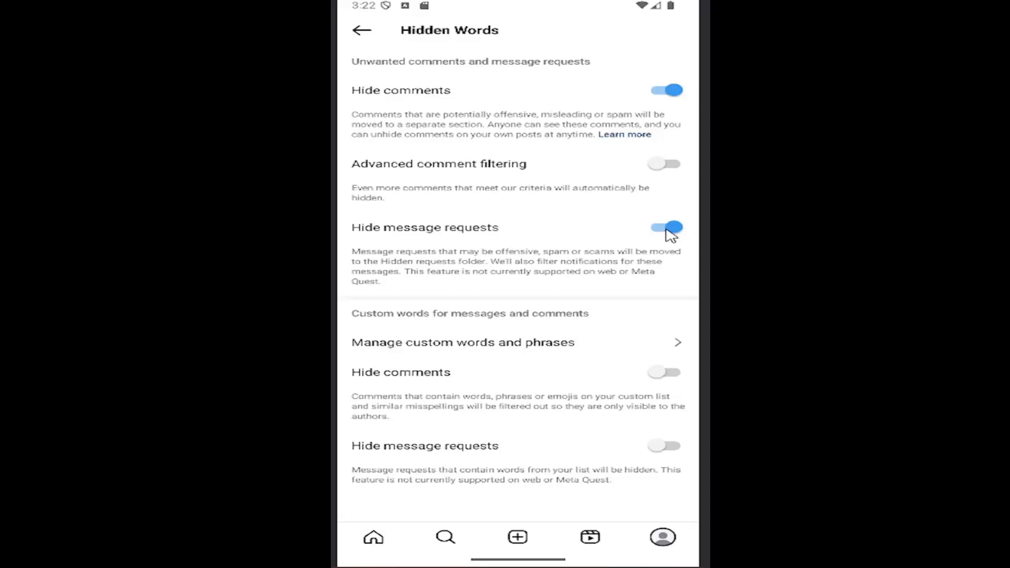
{"action": "left_click", "coordinate": [664, 228]}
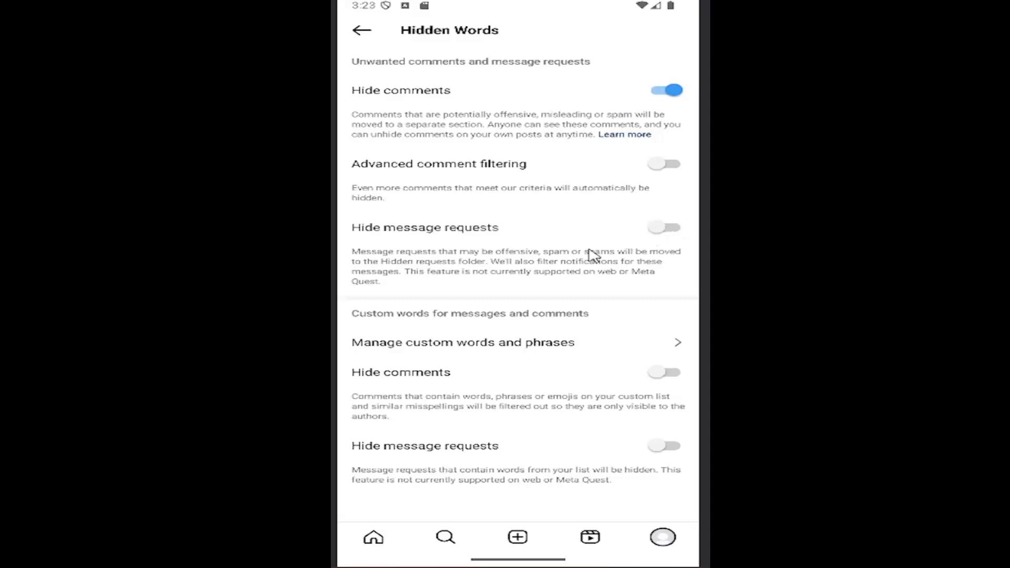
{"action": "mouse_move", "coordinate": [592, 257]}
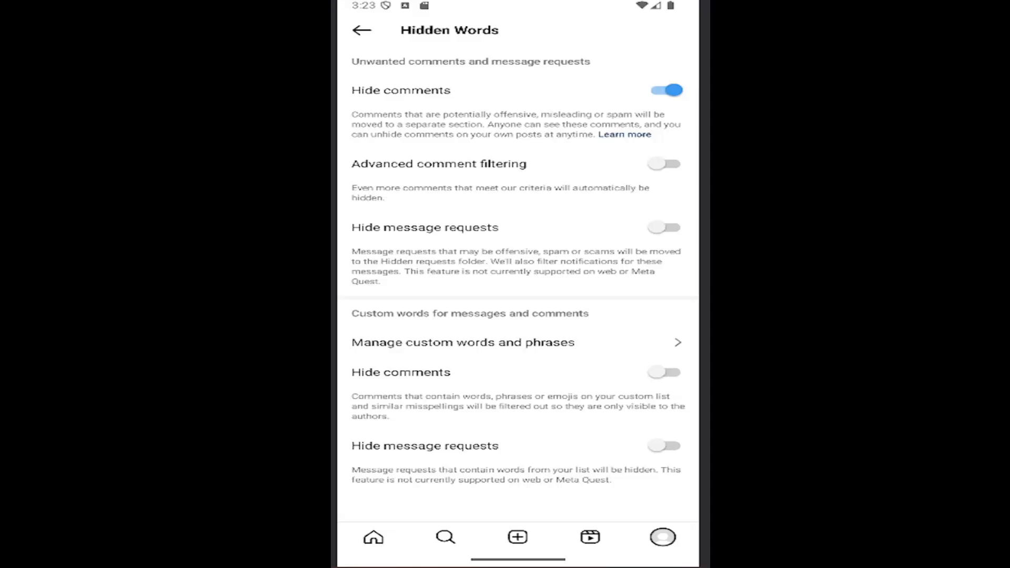